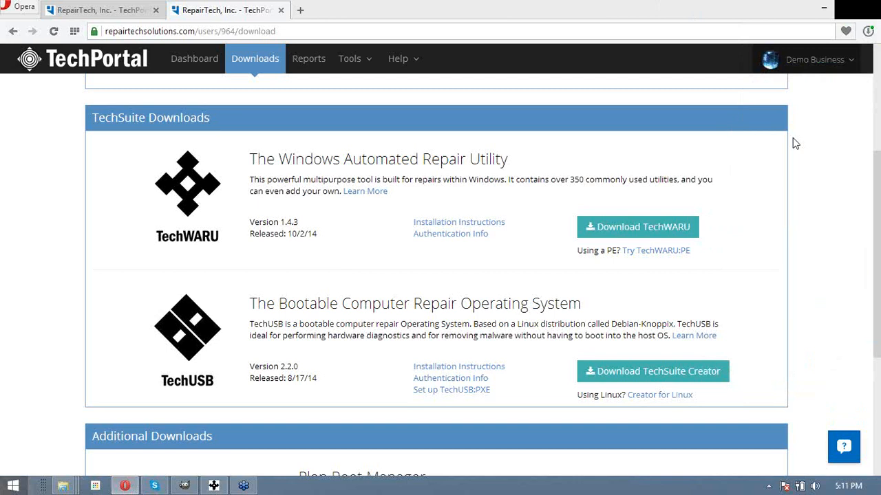
mouse_move(674, 252)
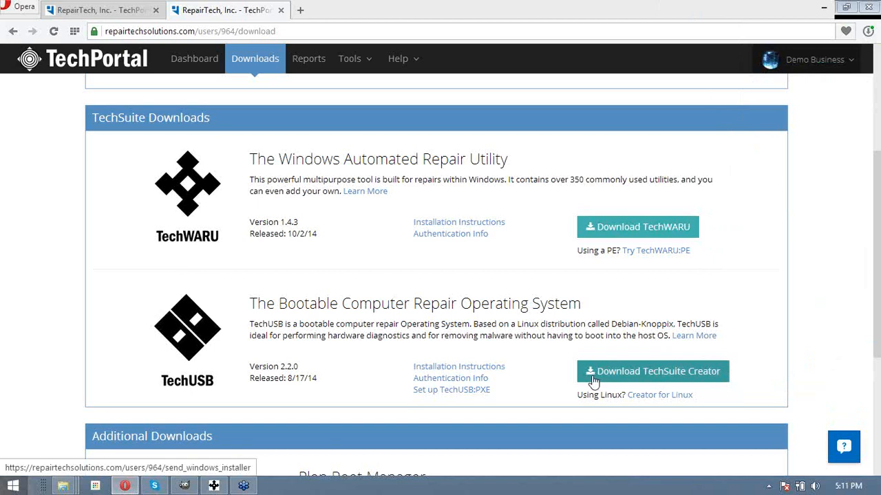
mouse_move(721, 384)
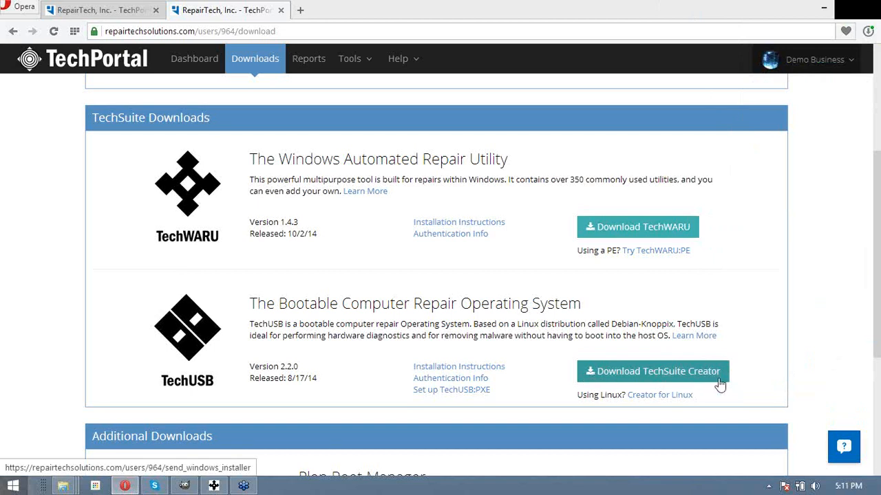
mouse_move(790, 96)
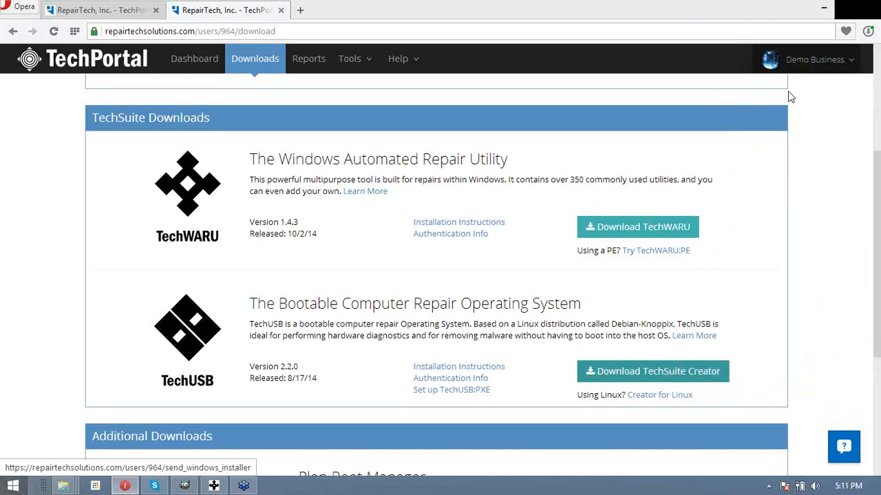
- Reveal the desktop, enter the Demo folder and bring up actions for TechSuite_Setup.exe
click(824, 8)
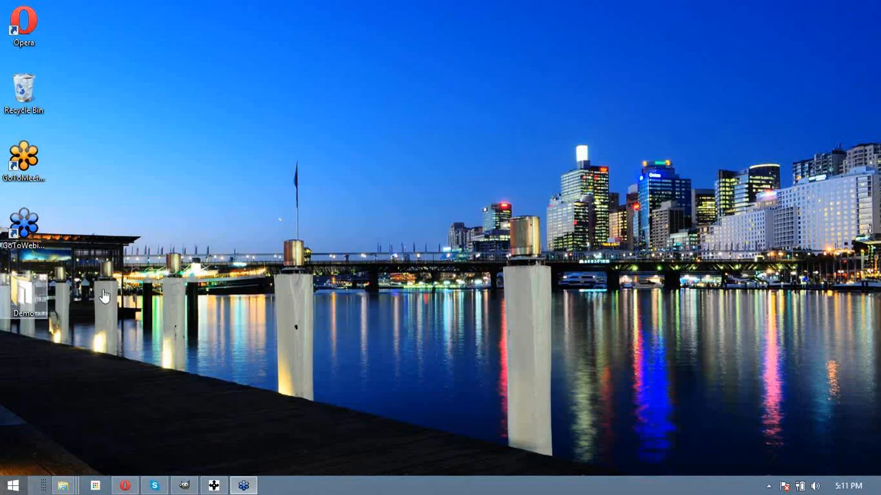
double_click(26, 285)
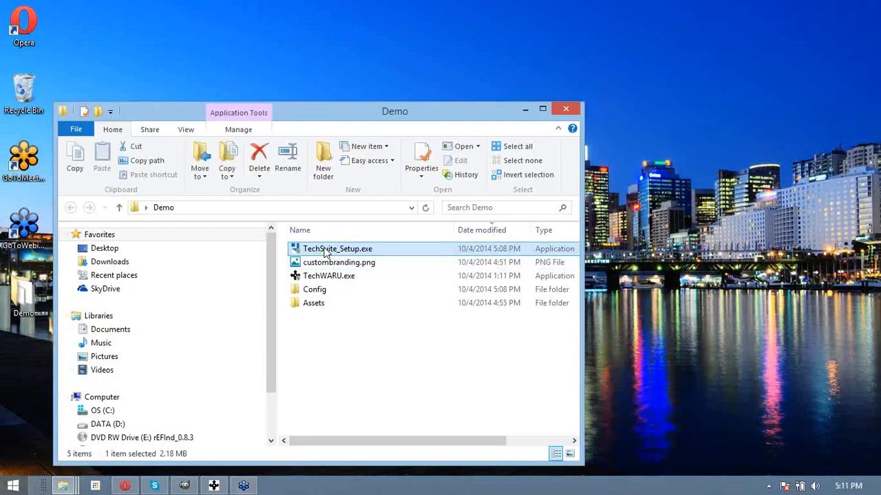
right_click(338, 248)
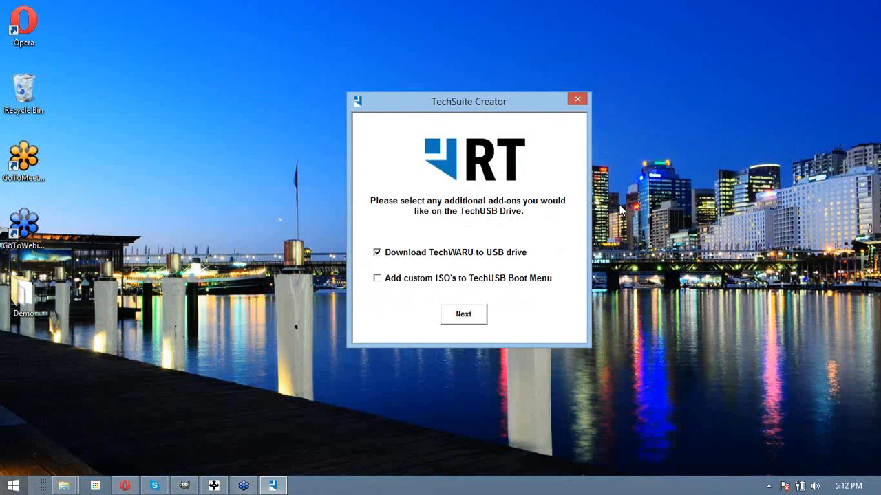
mouse_move(432, 281)
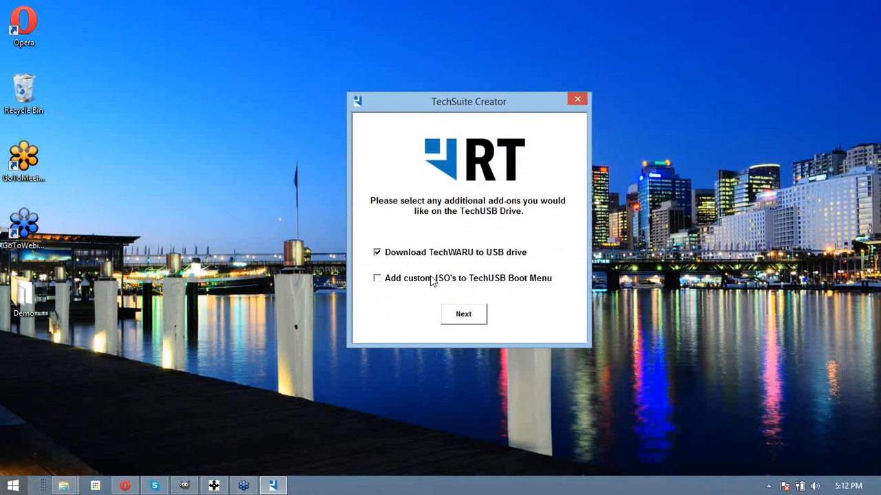
mouse_move(426, 260)
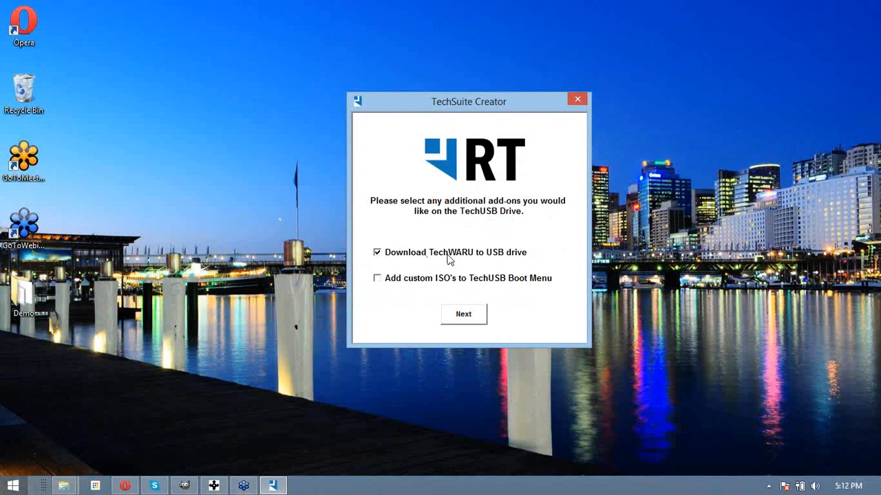
mouse_move(439, 275)
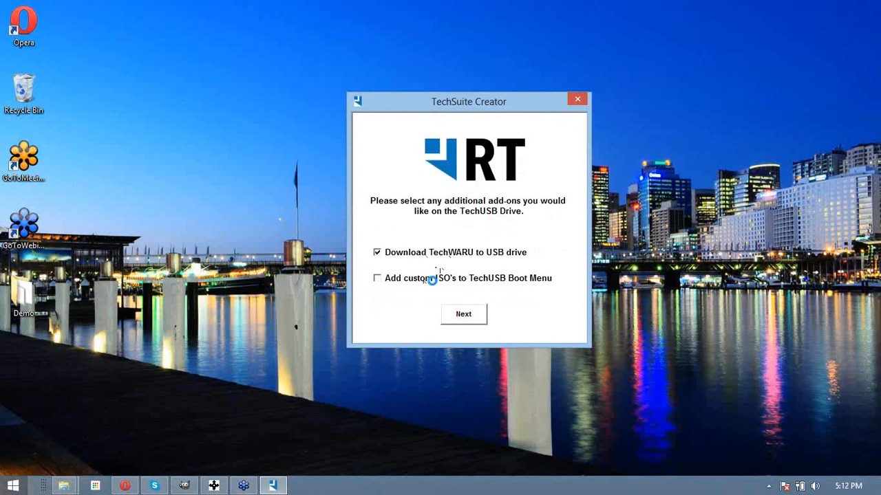
mouse_move(473, 280)
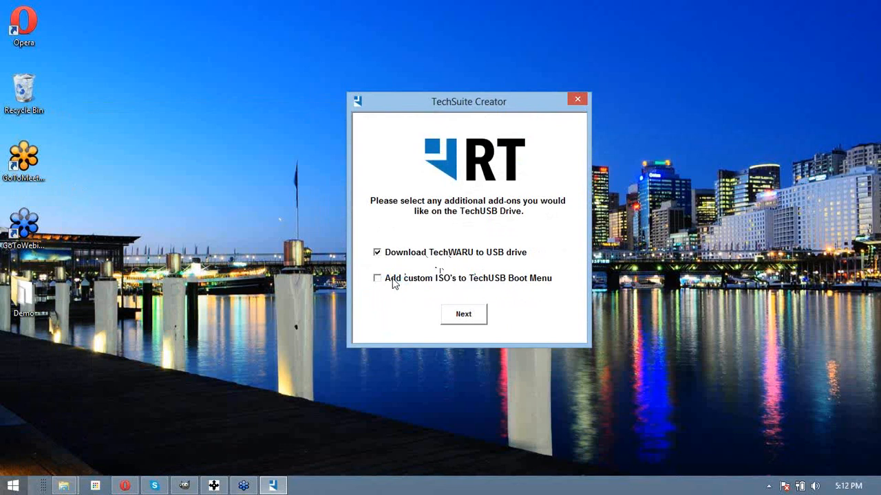
- Keep only the 'Download TechWARU to USB drive' add-on and continue with Next
click(463, 313)
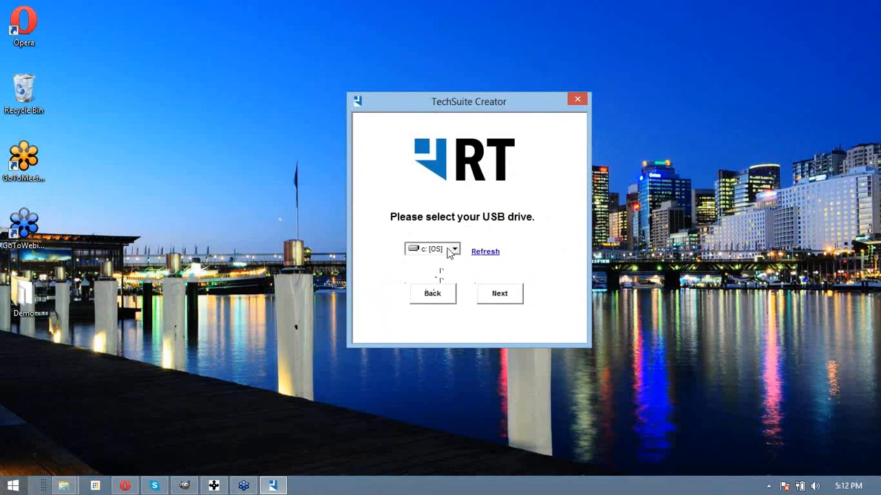
- Choose the f: drive as the USB target and continue to the wipe warning
click(453, 249)
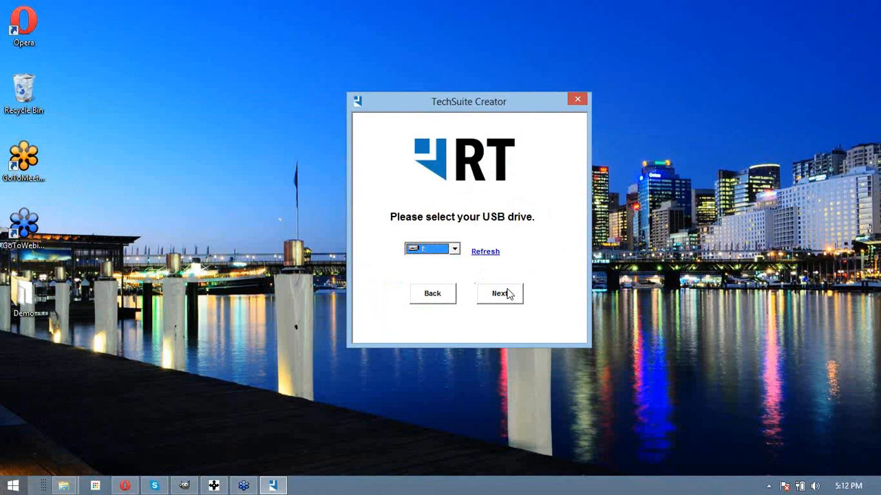
mouse_move(506, 298)
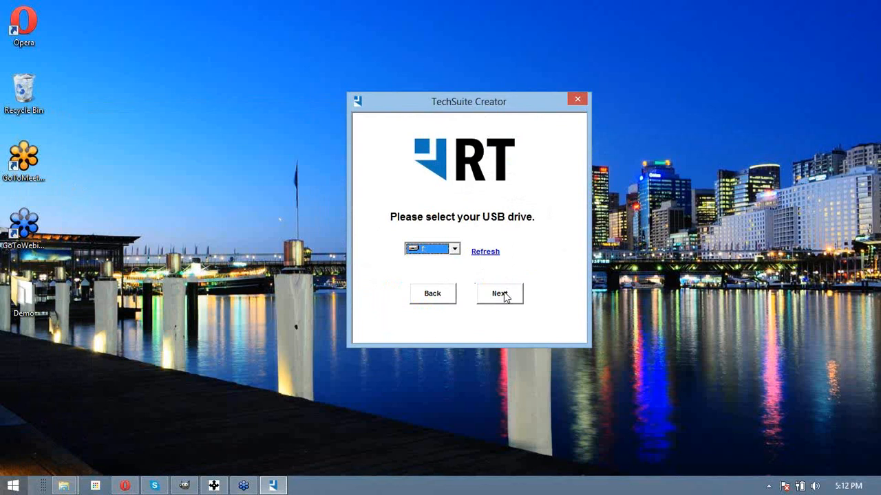
click(499, 294)
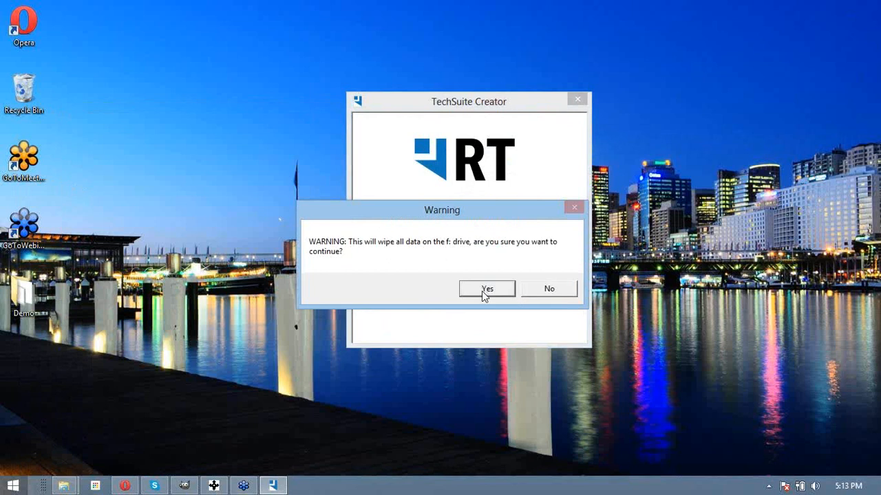
click(487, 288)
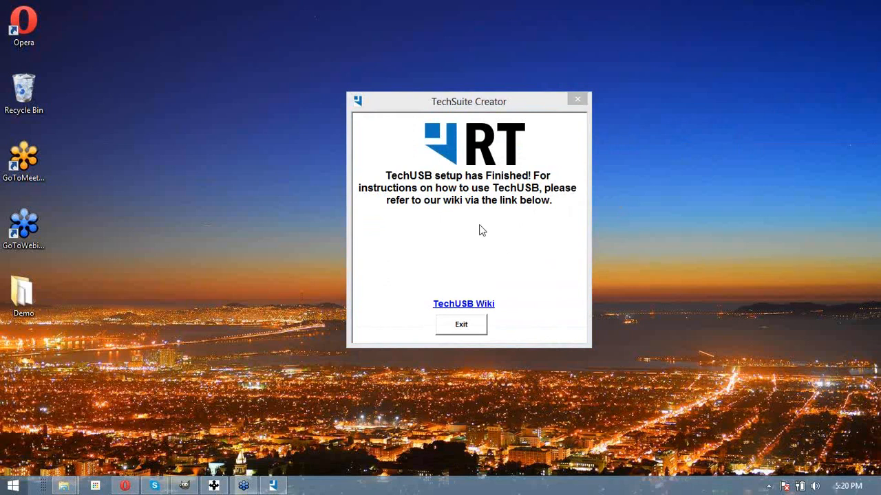
mouse_move(461, 330)
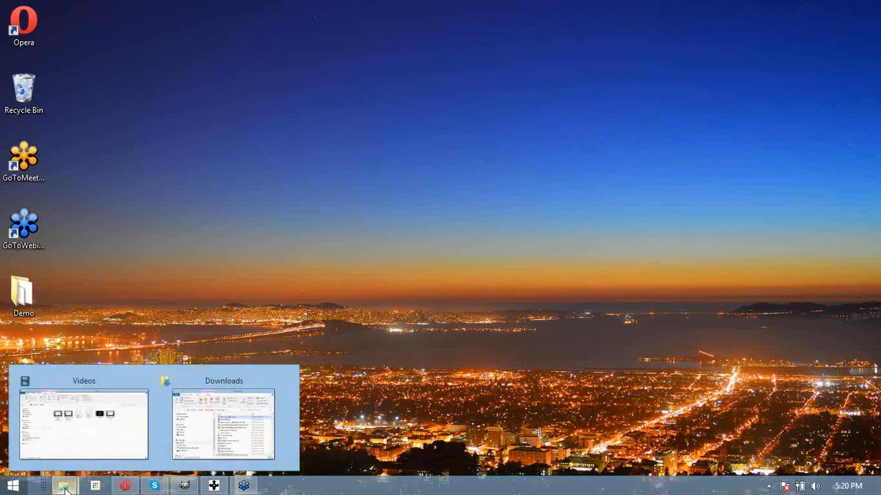
- Bring up File Explorer from the taskbar after exiting the finished Creator
click(223, 427)
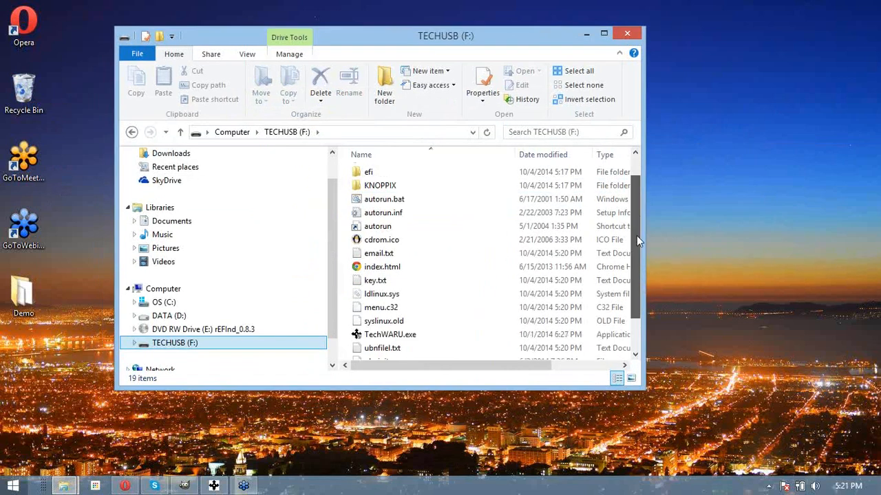
- Select TechWARU.exe, the 34.1 MB application, on the TECHUSB (F:) drive
scroll(down, 3)
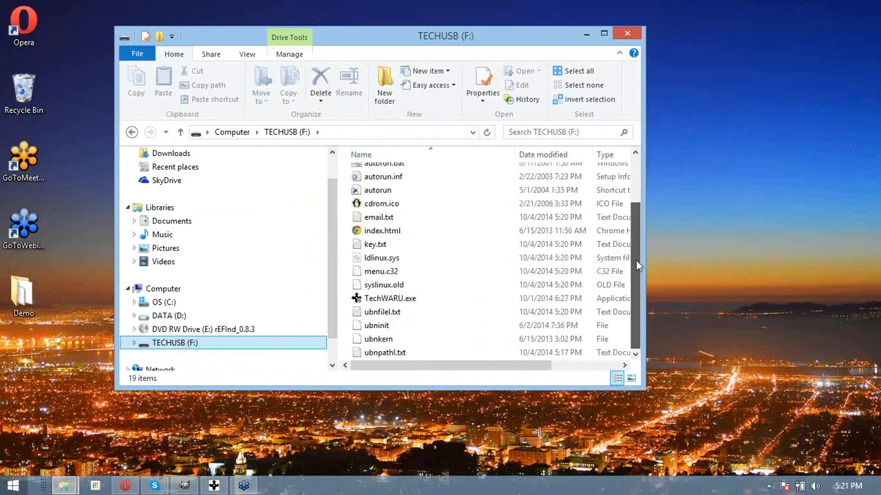
click(390, 298)
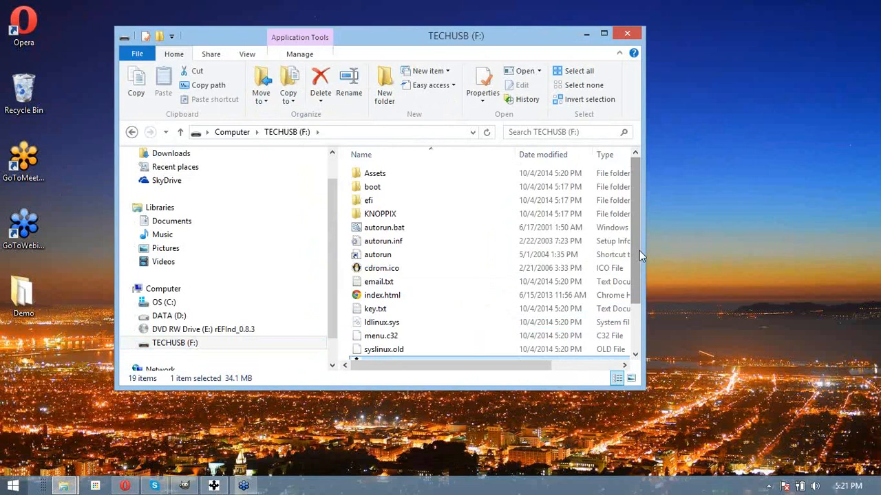
mouse_move(652, 249)
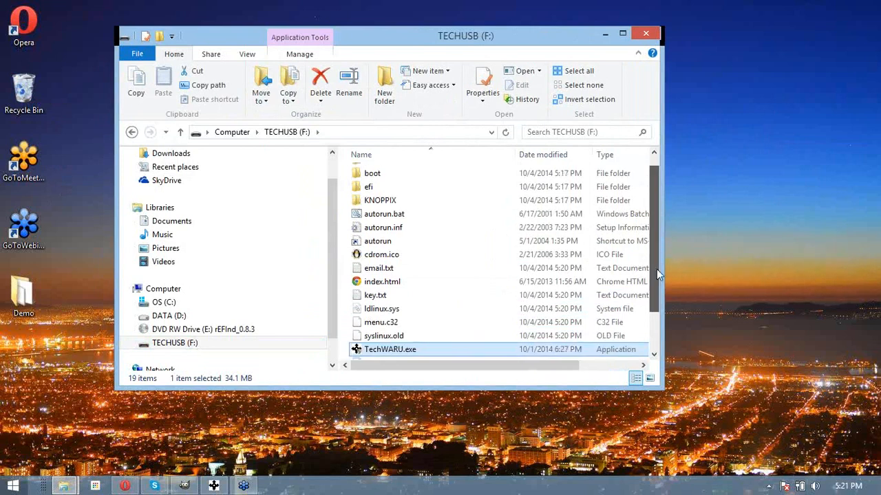
scroll(down, 3)
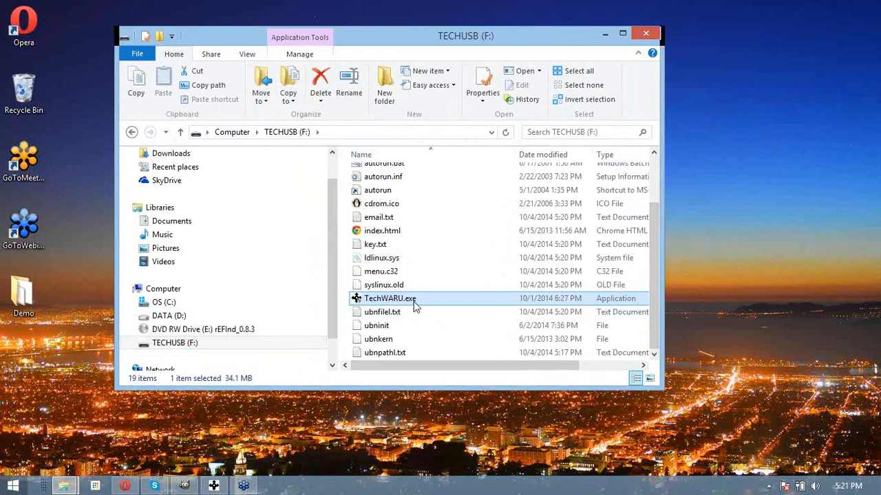
mouse_move(413, 303)
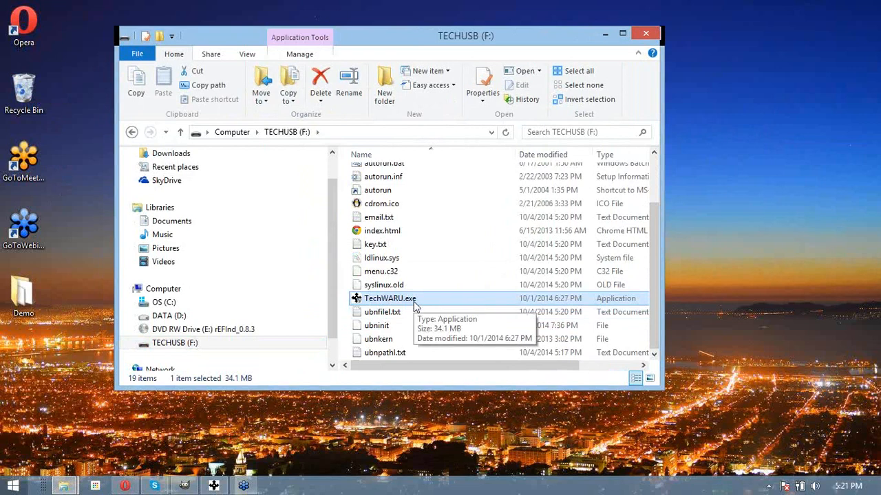